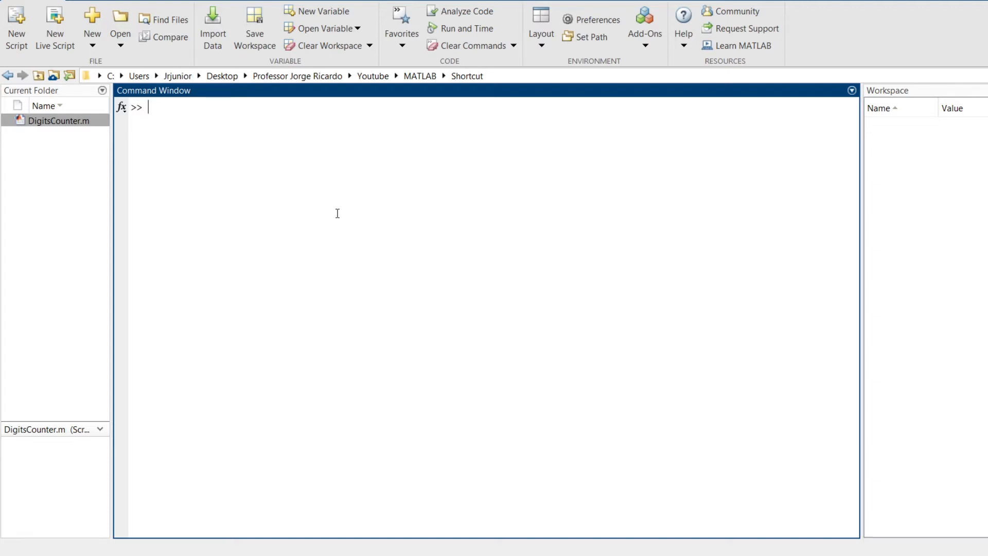
# Open DigitsCounter.m from the Current Folder into the Editor
pyautogui.press('Ctrl+n')
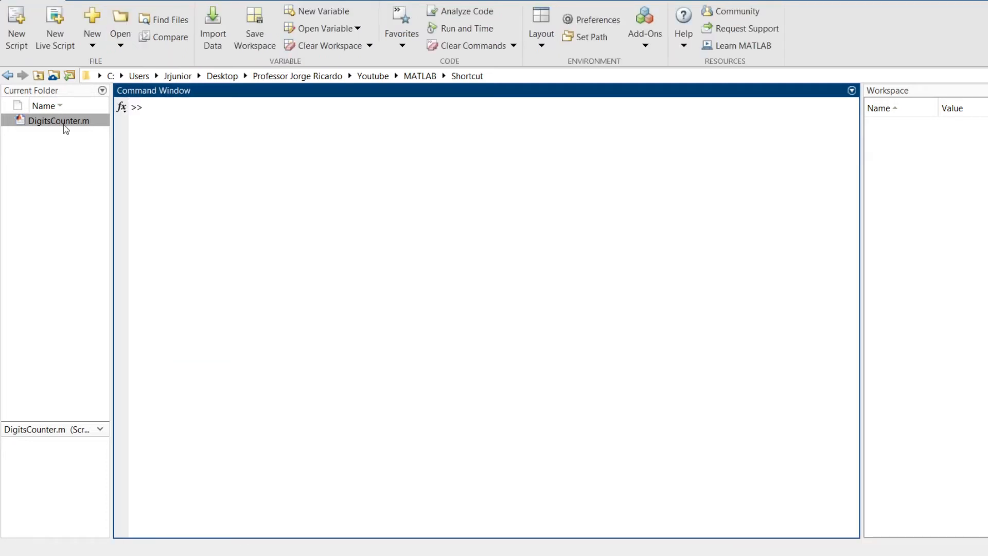
pyautogui.doubleClick(50, 121)
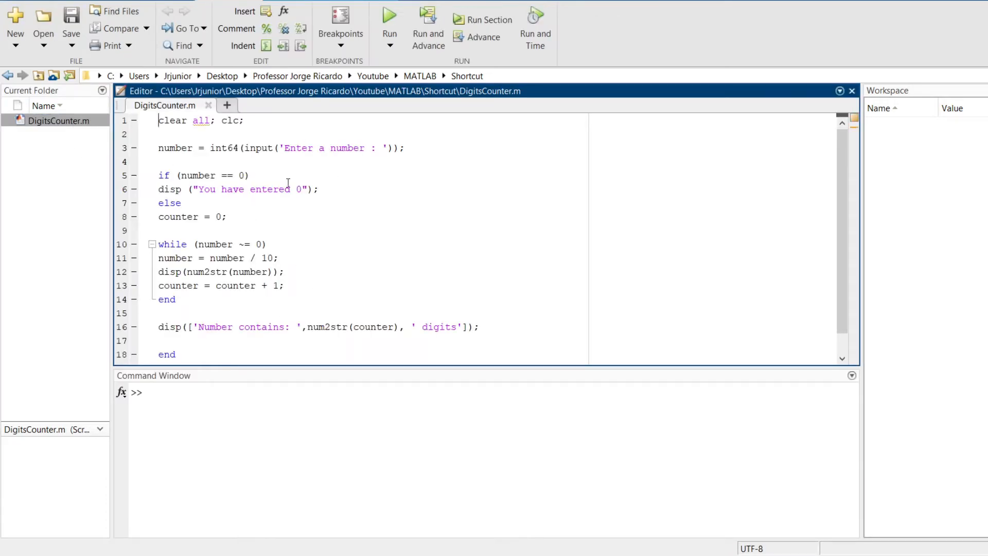
pyautogui.moveTo(430, 159)
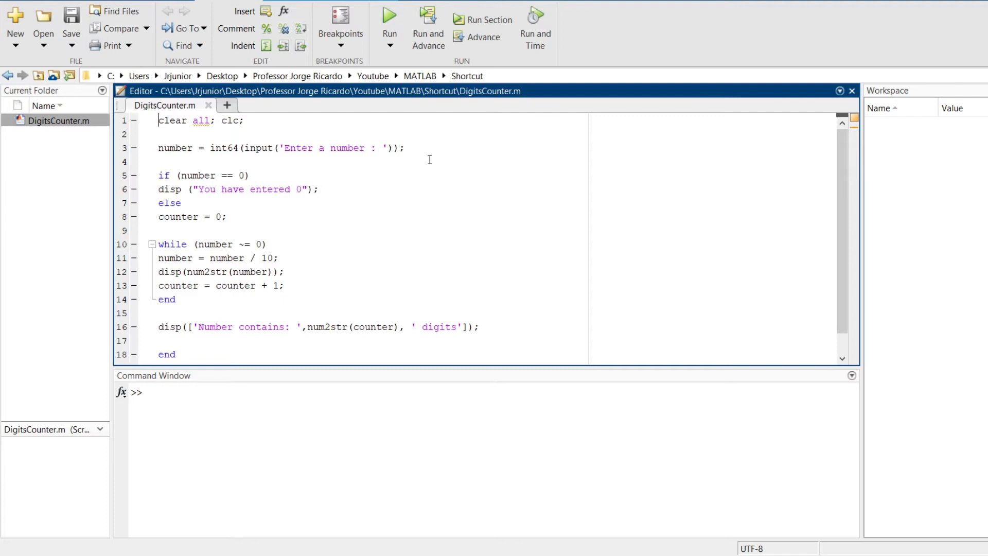
pyautogui.moveTo(364, 286)
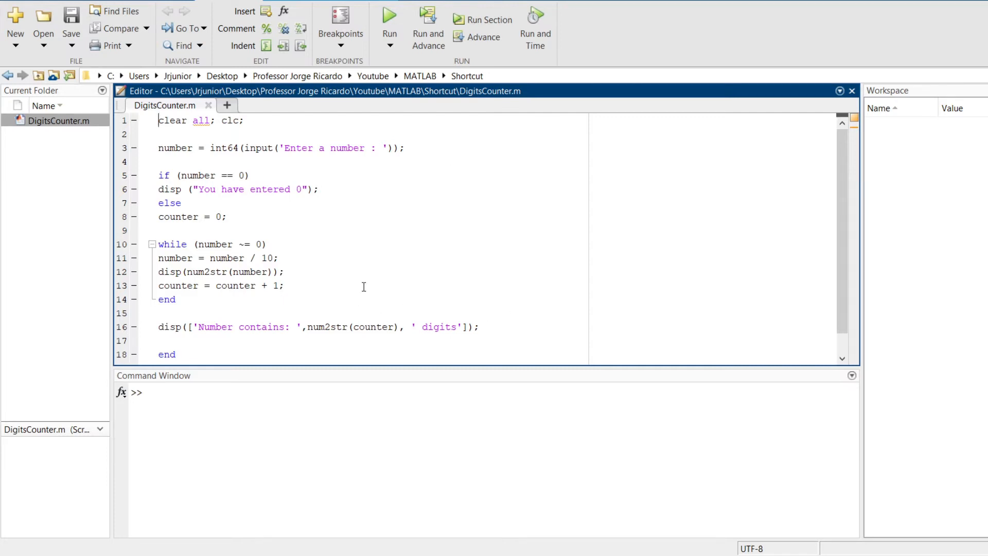
pyautogui.moveTo(368, 284)
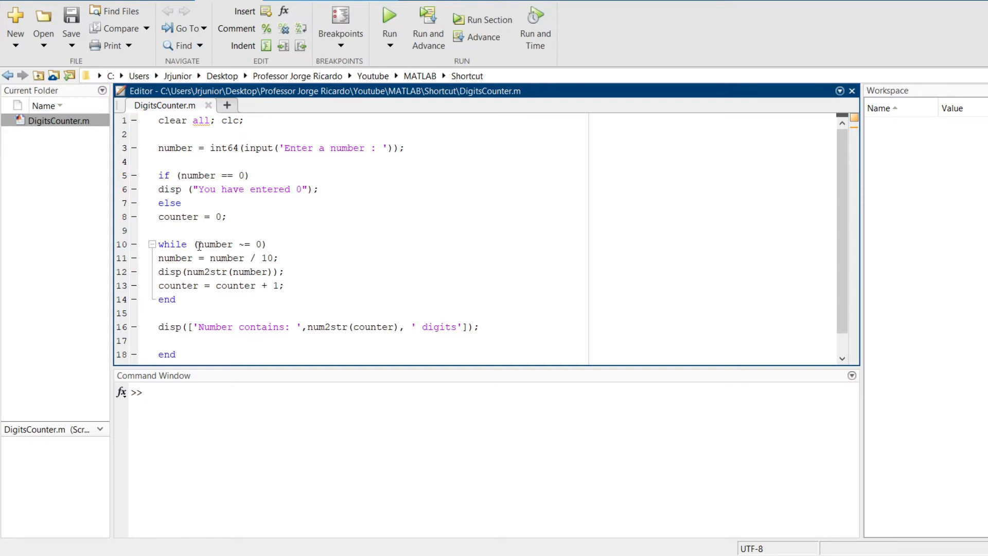
pyautogui.moveTo(237, 231)
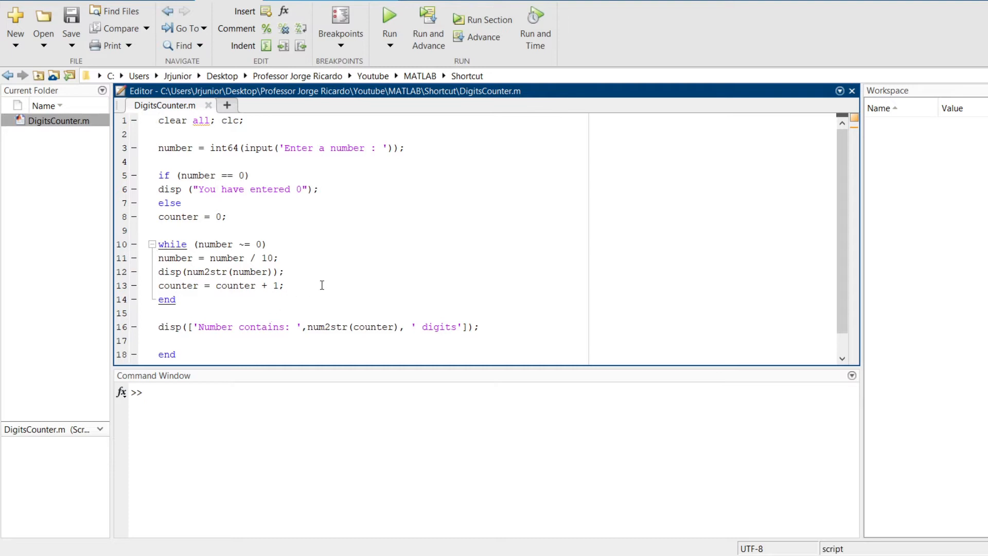
# Indent the three while-loop statements two levels with Tab, then reselect them to undo it
pyautogui.moveTo(158, 258); pyautogui.dragTo(284, 285)
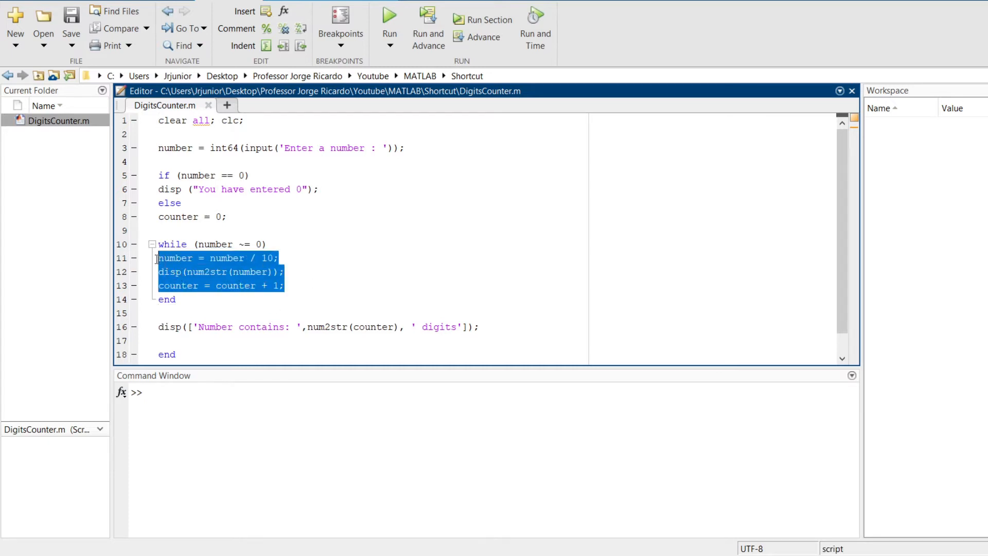
pyautogui.press('Tab')
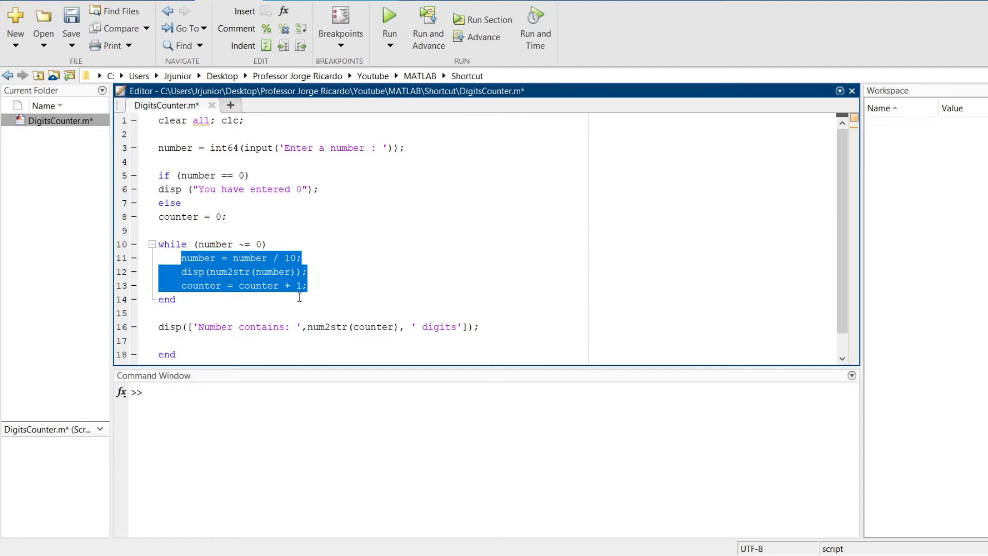
pyautogui.press('Tab')
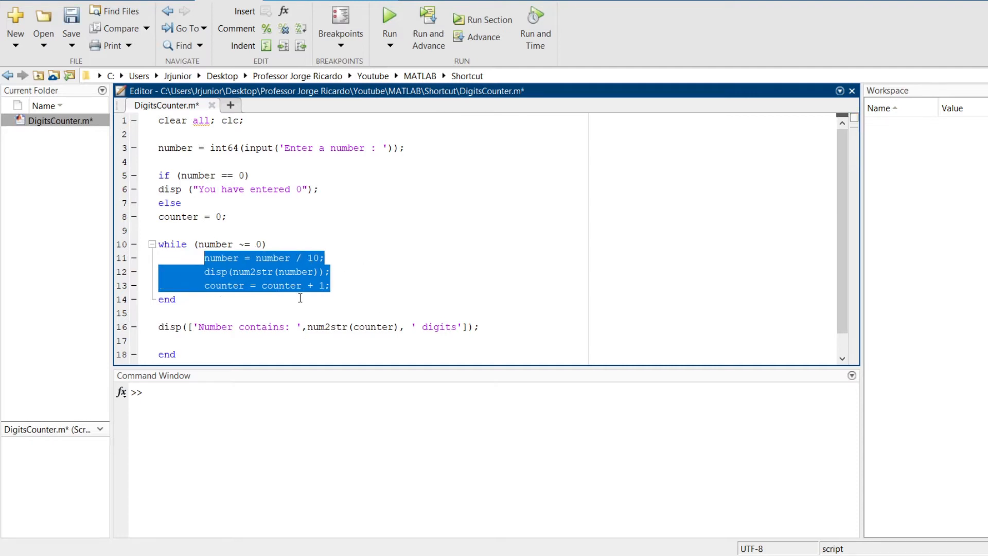
pyautogui.click(332, 286)
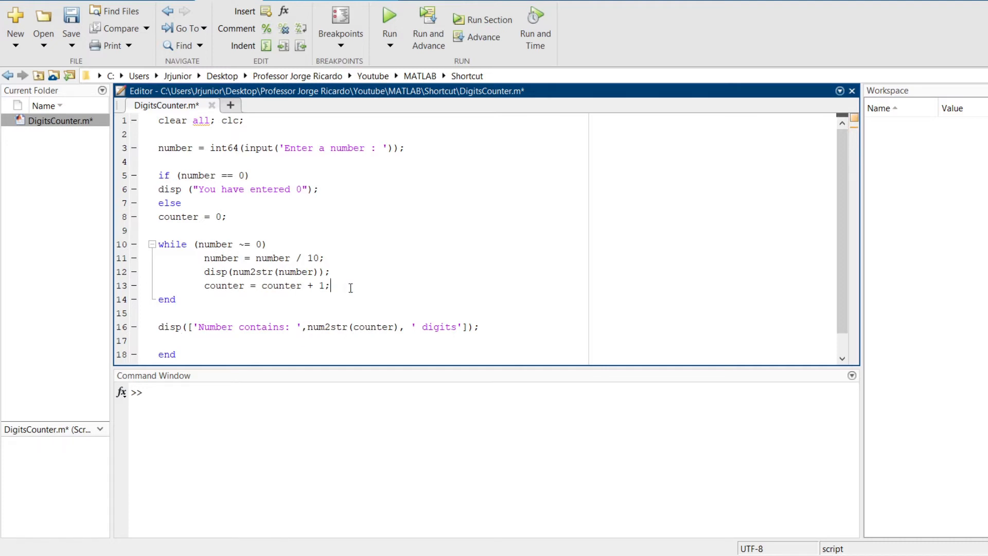
pyautogui.moveTo(204, 257); pyautogui.dragTo(330, 286)
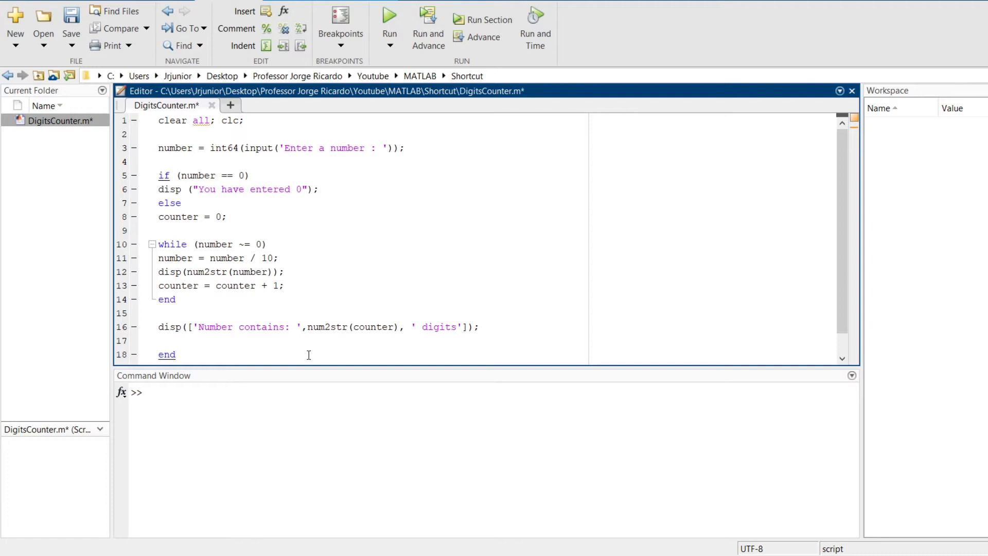
# Smart-indent the whole script (Ctrl+A, Ctrl+I) and save DigitsCounter.m
pyautogui.press('ctrl+a')
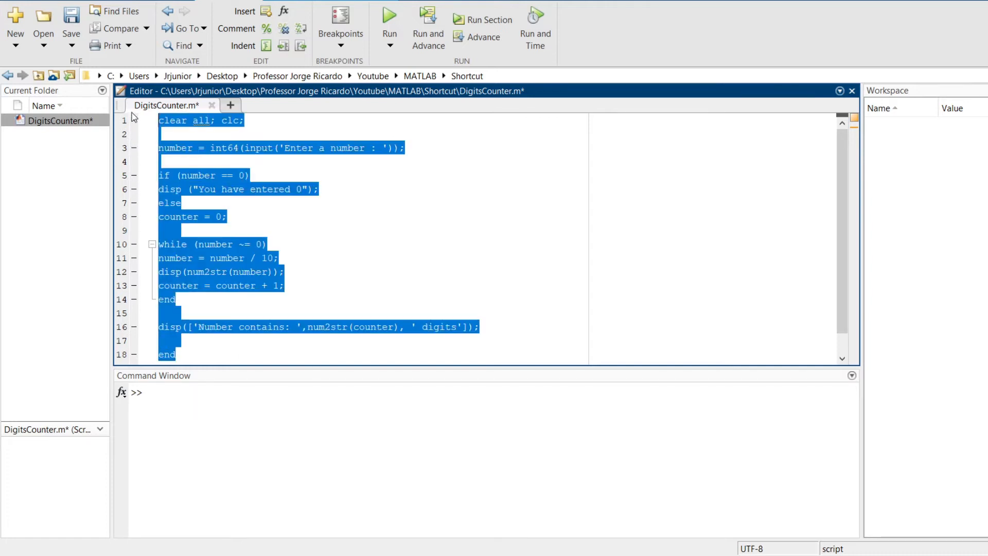
pyautogui.moveTo(335, 250)
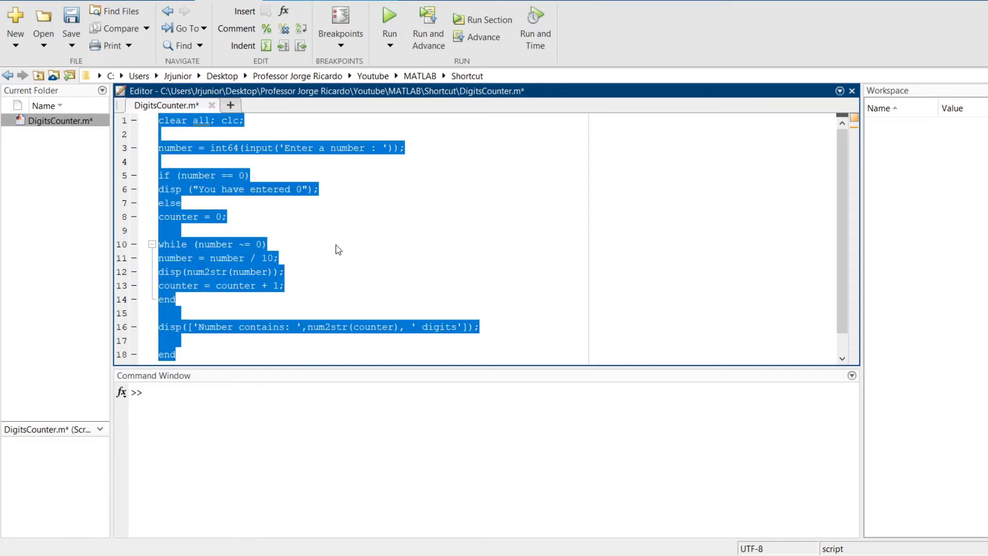
pyautogui.press('ctrl+i')
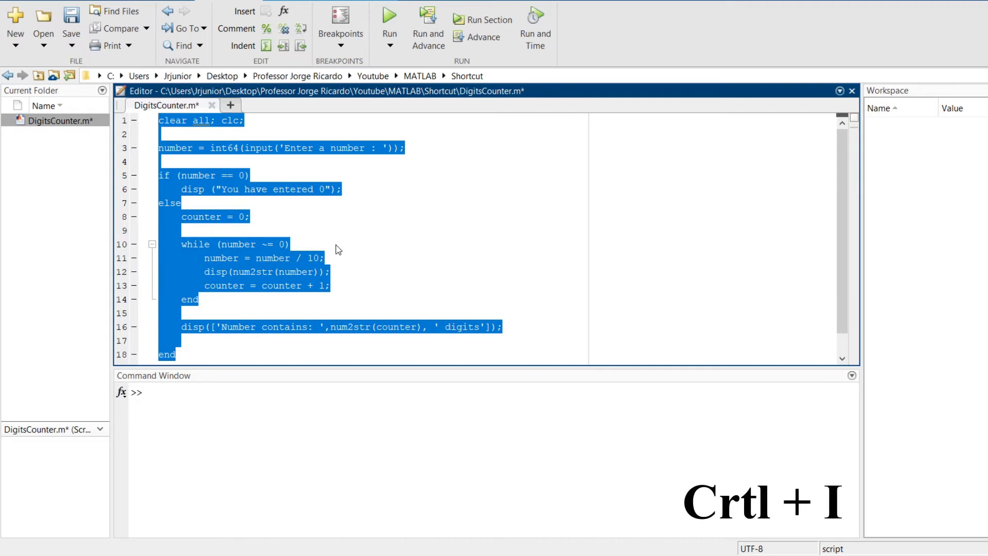
pyautogui.press('Ctrl+I')
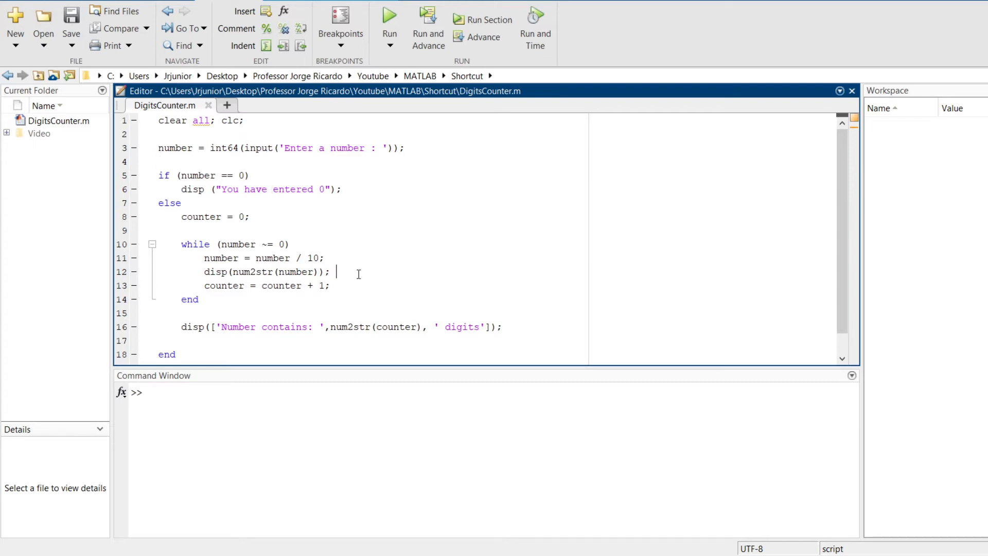
pyautogui.write('%')
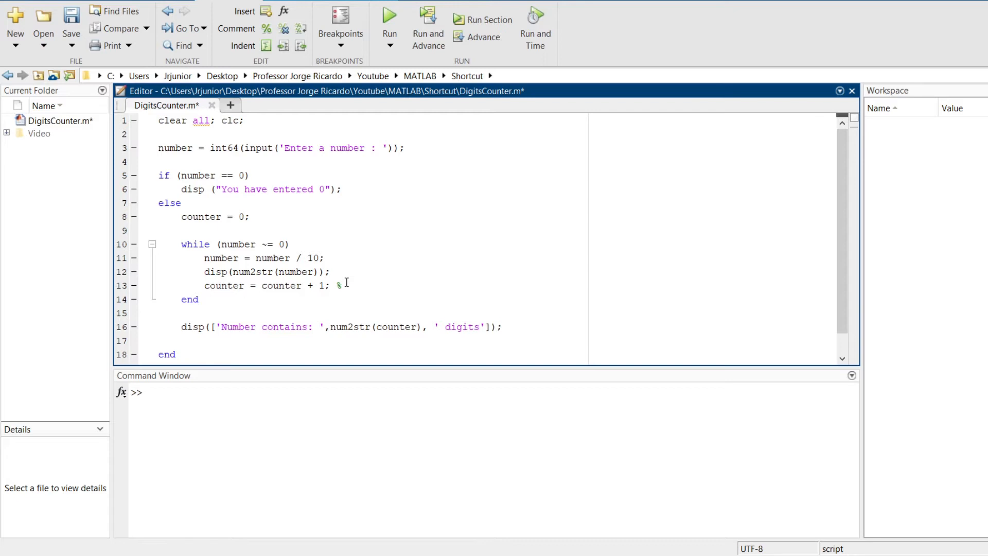
pyautogui.write('it')
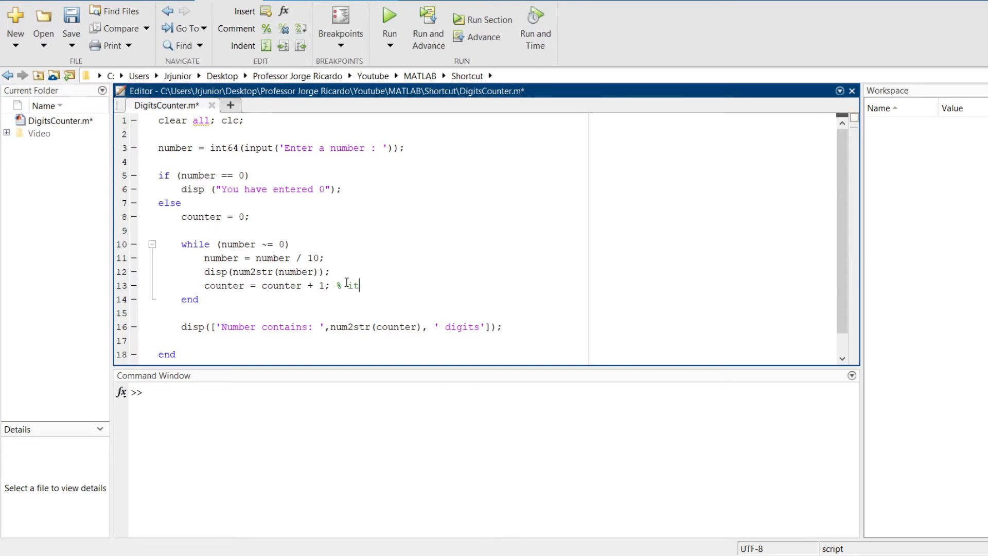
pyautogui.write('adds one t')
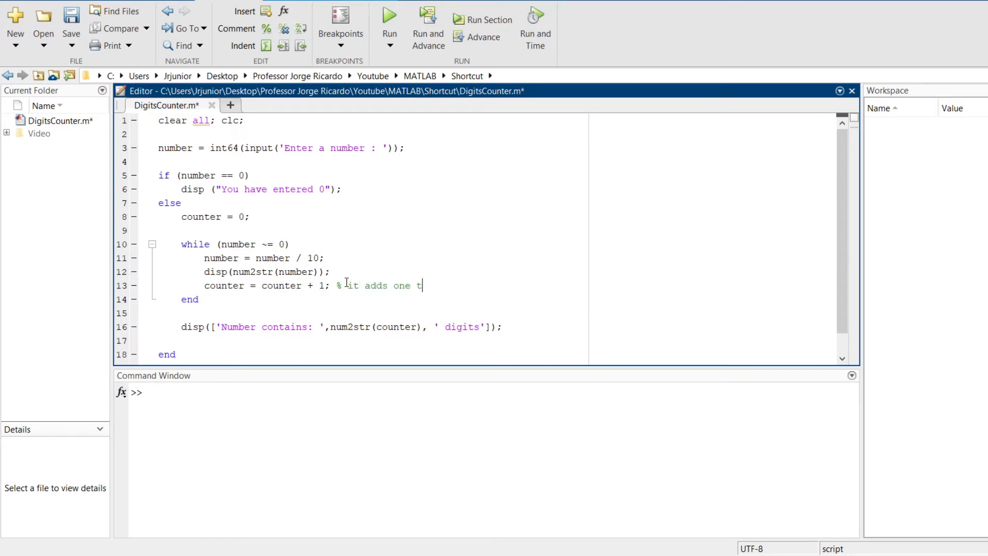
pyautogui.write('o counter')
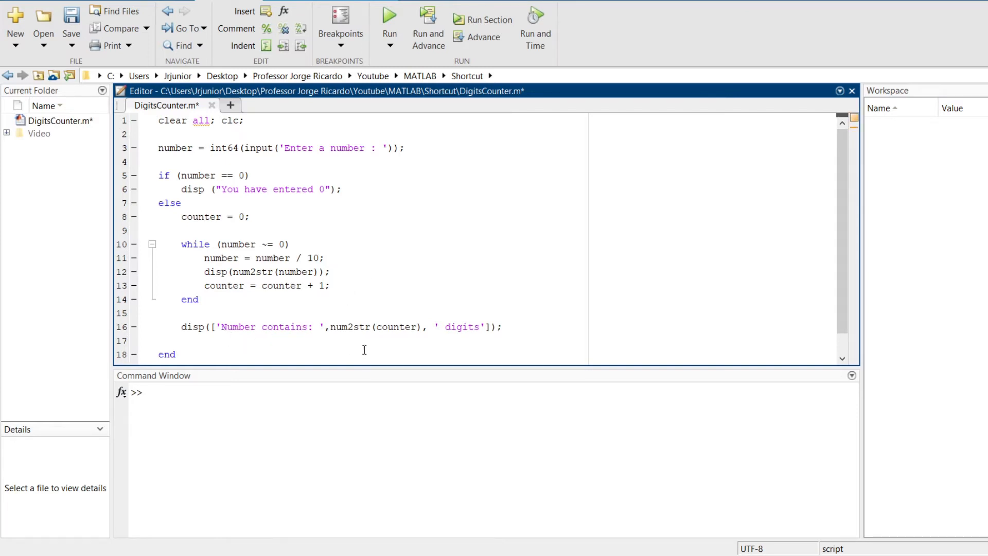
pyautogui.click(224, 327)
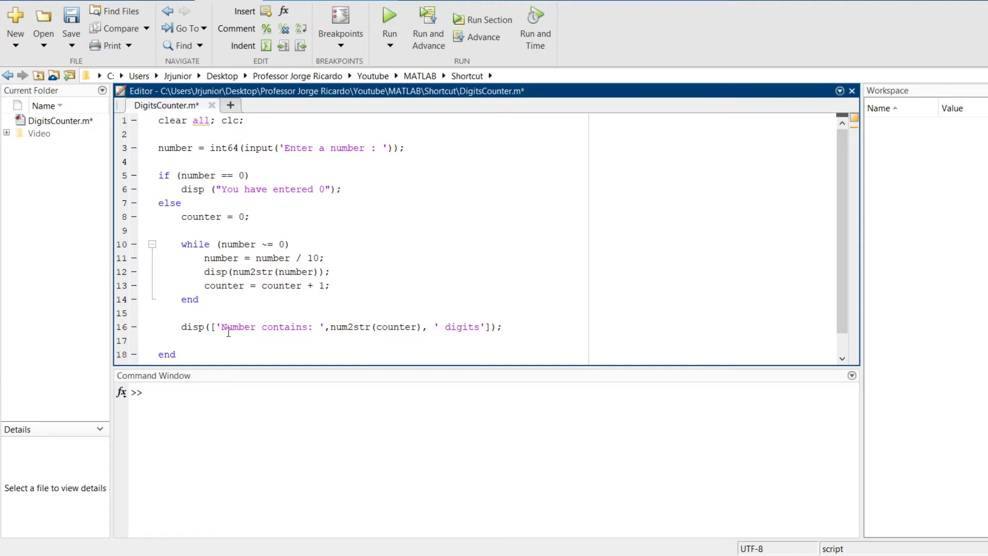
pyautogui.click(335, 286)
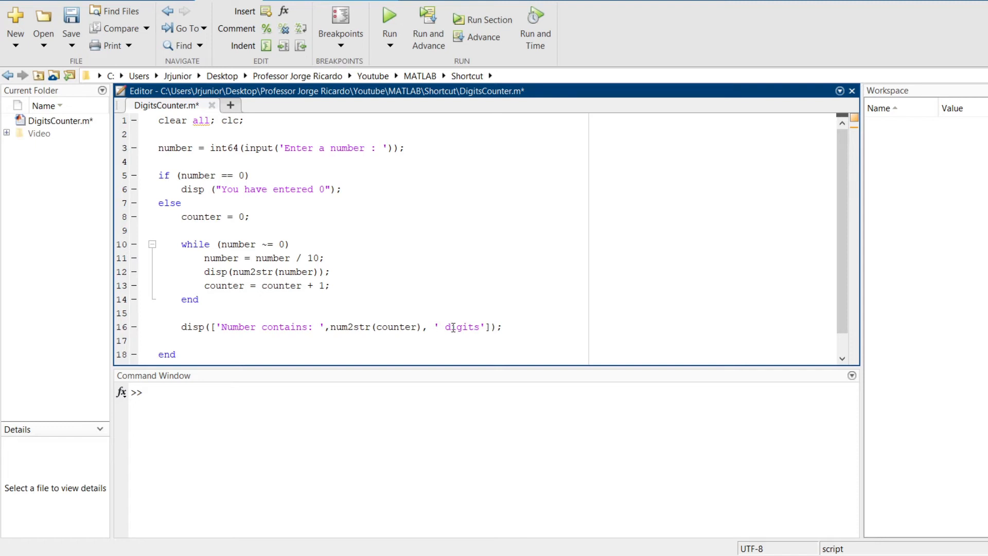
pyautogui.press('Ctrl+r')
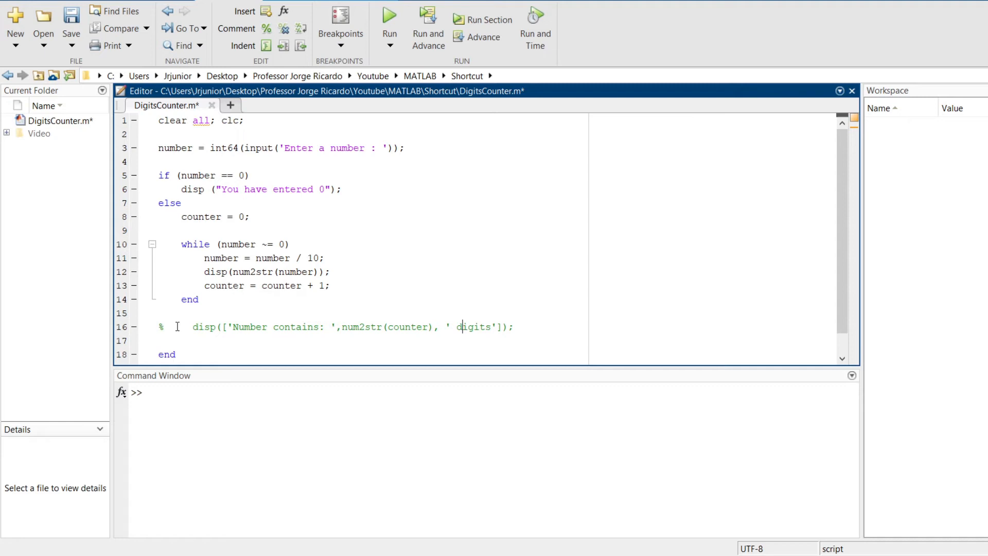
pyautogui.press('Ctrl+T')
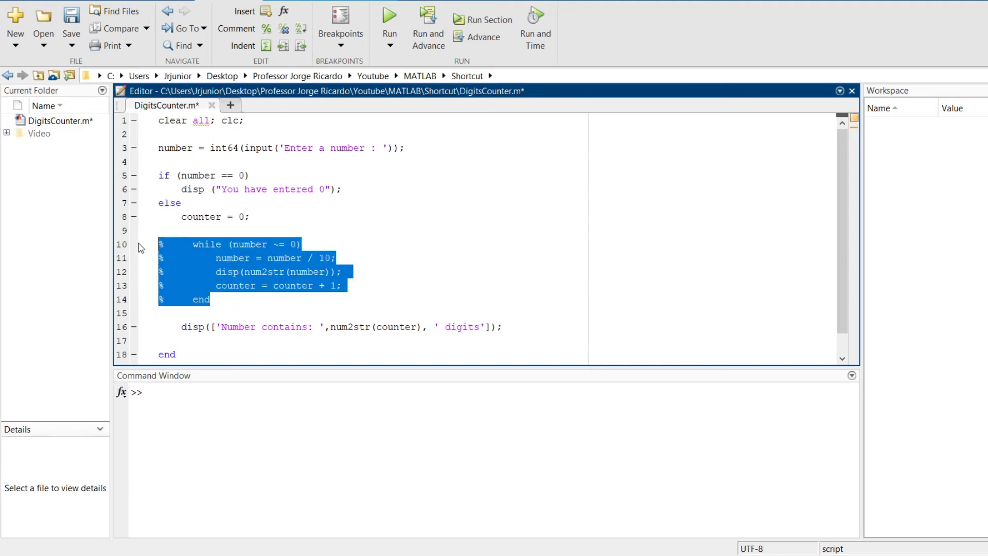
pyautogui.moveTo(260, 231)
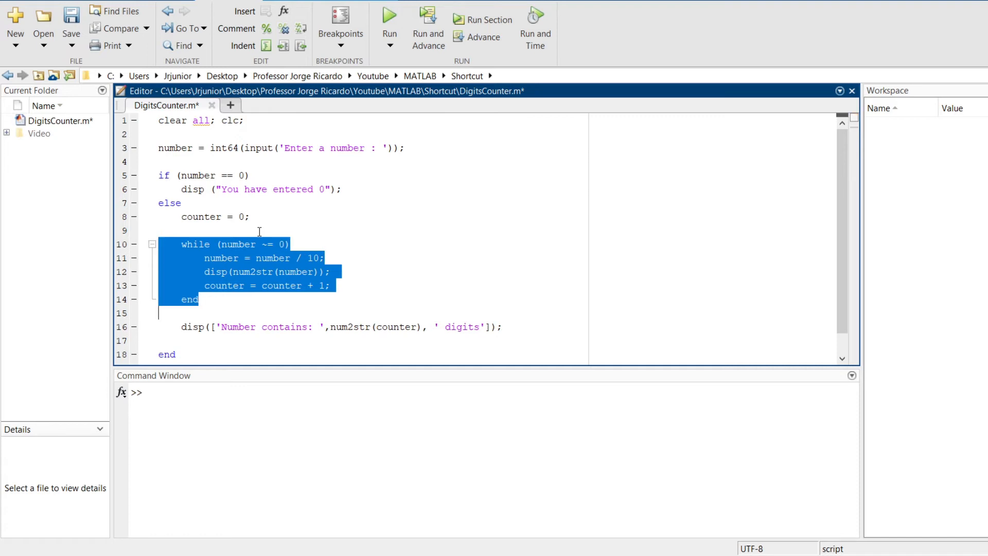
pyautogui.moveTo(308, 308)
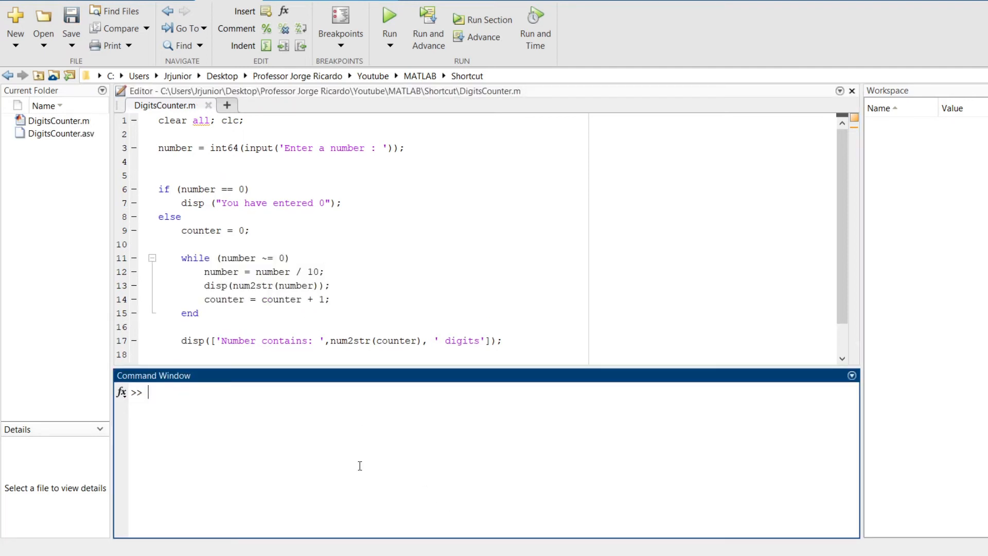
pyautogui.moveTo(137, 204)
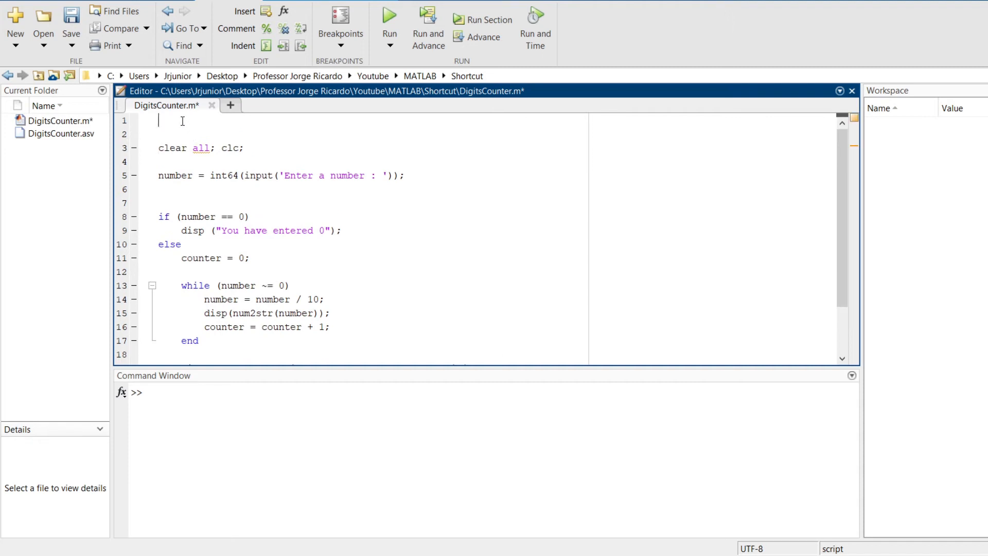
# Add the section title '%% Erasing the variables and command window' on line 1
pyautogui.write('%%')
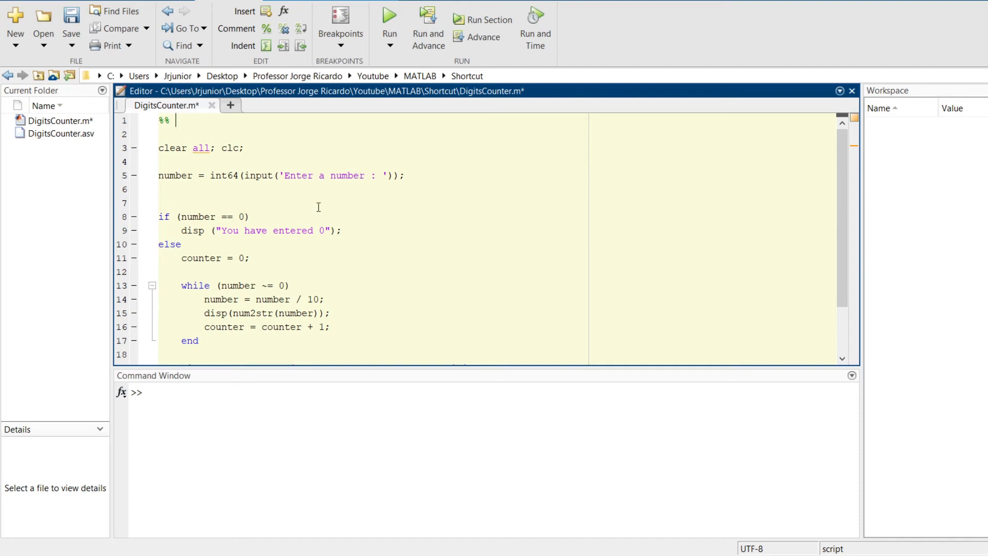
pyautogui.moveTo(299, 132)
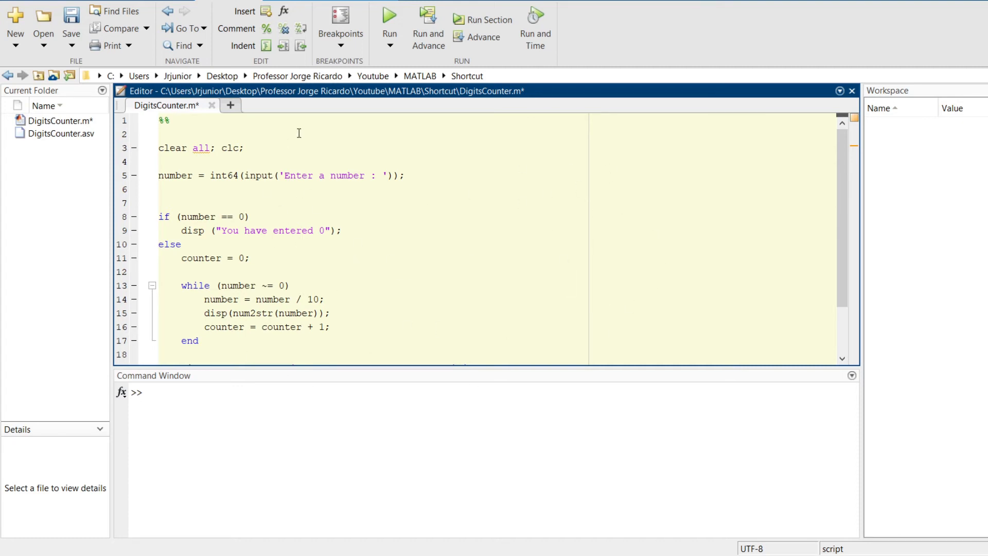
pyautogui.moveTo(304, 117)
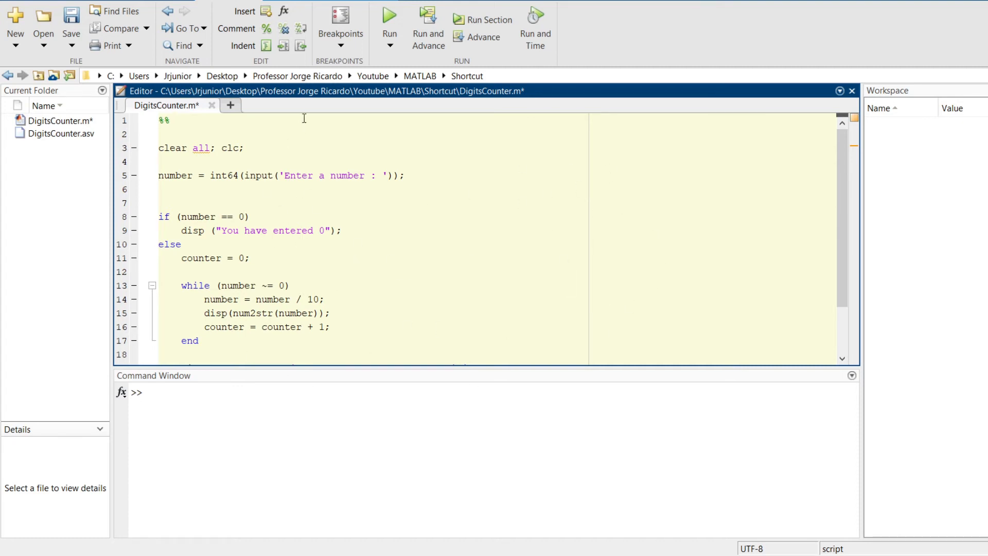
pyautogui.write('Eras')
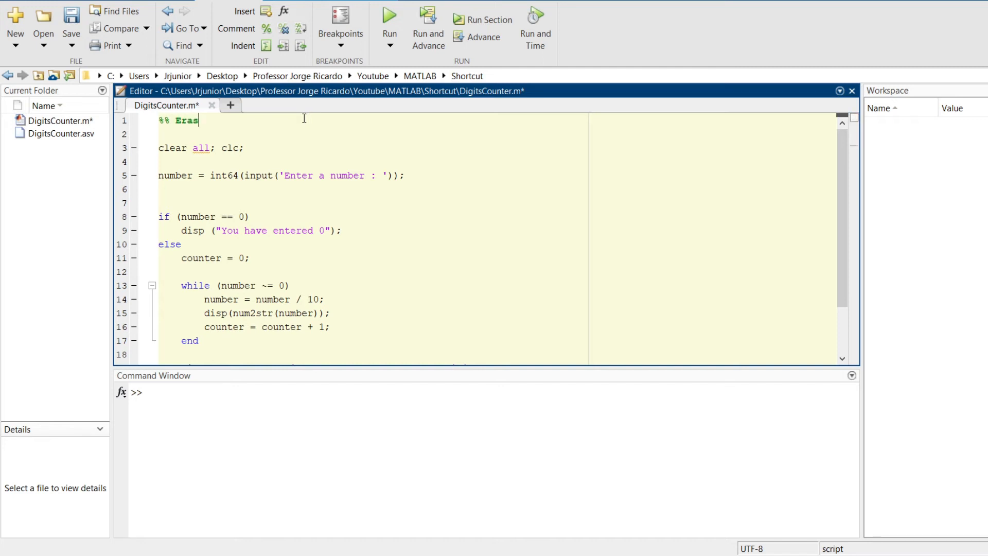
pyautogui.write('ing the variabl')
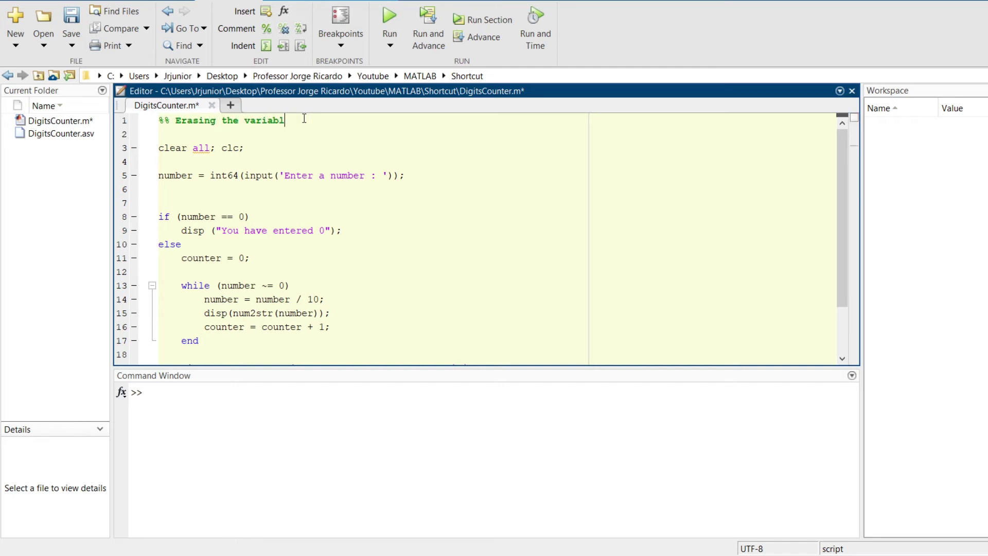
pyautogui.write('es and command w')
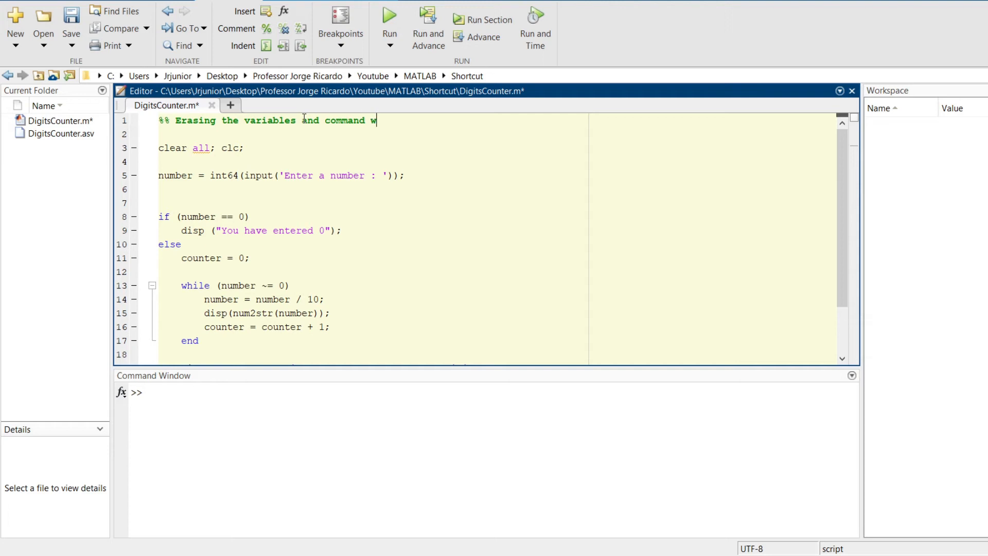
pyautogui.write('indow')
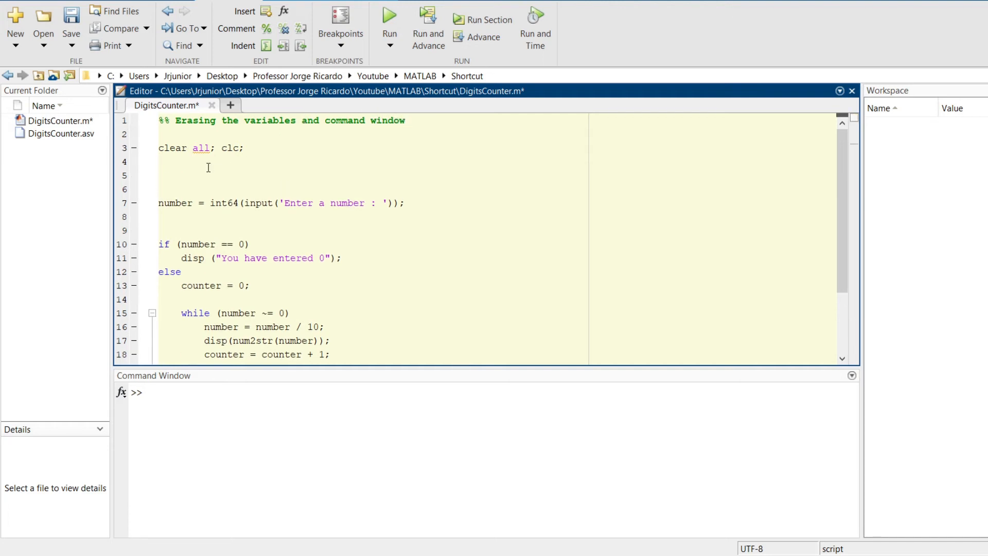
# Add a '%% User input' section heading above the input line
pyautogui.write('%% User input')
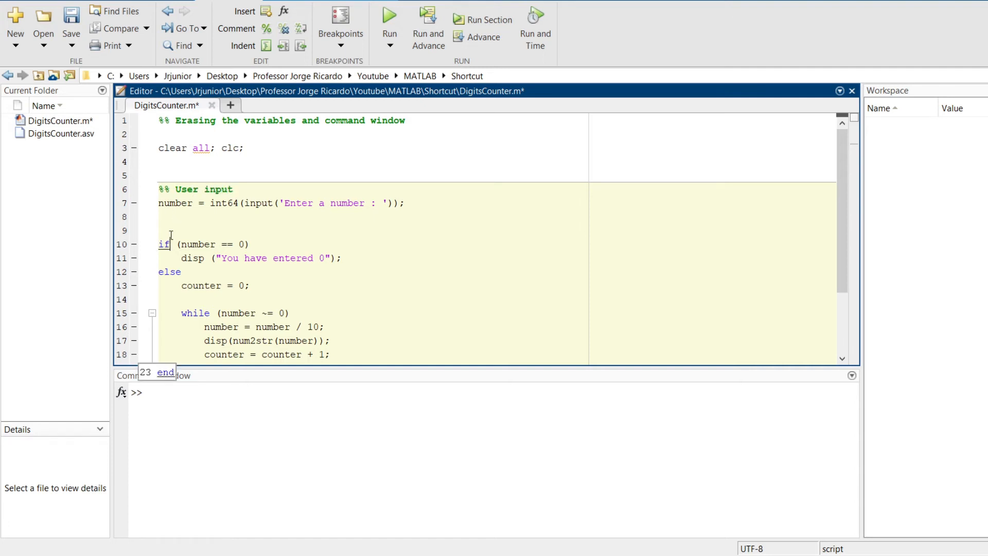
pyautogui.write('%%In')
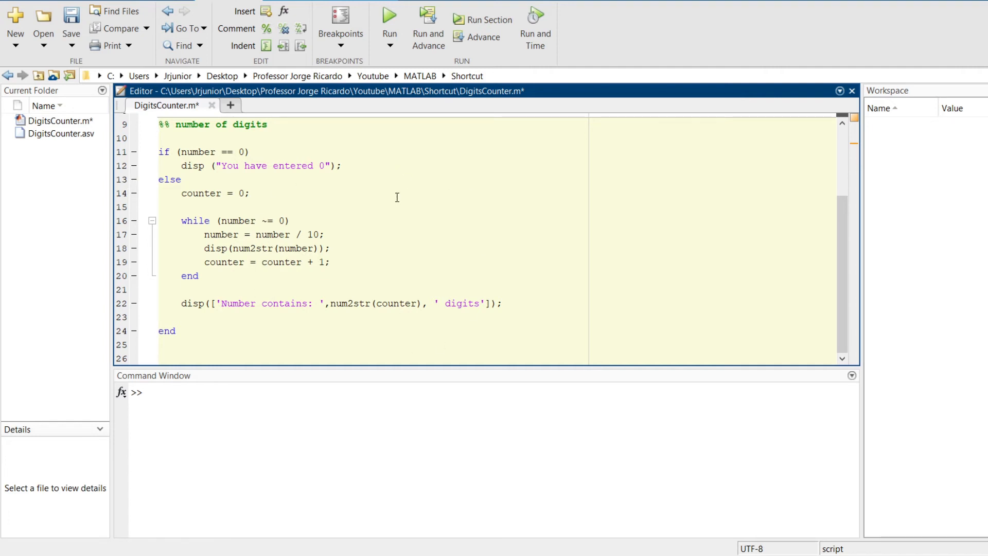
pyautogui.moveTo(360, 276)
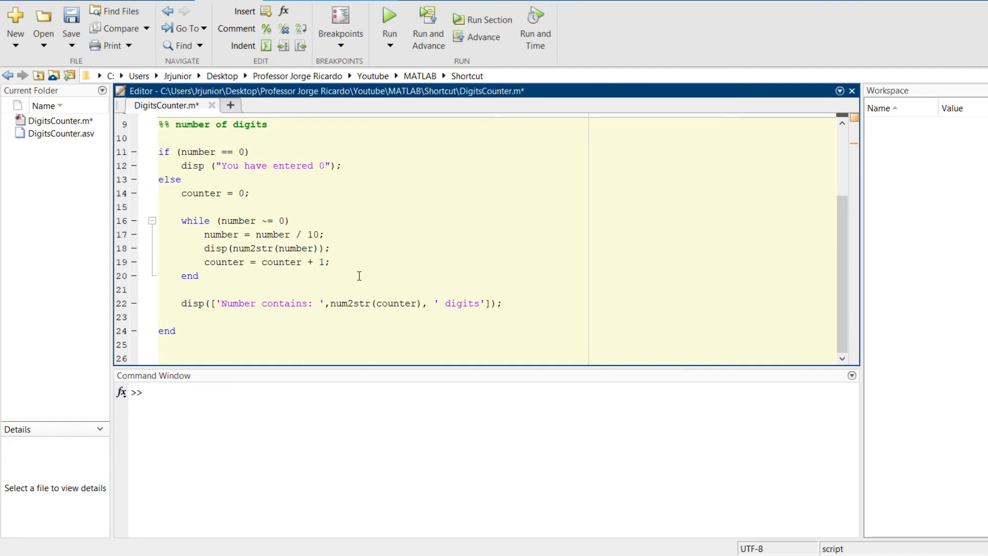
# Highlight the if/else code under the 'number of digits' heading, then deselect it
pyautogui.moveTo(182, 192); pyautogui.dragTo(175, 330)
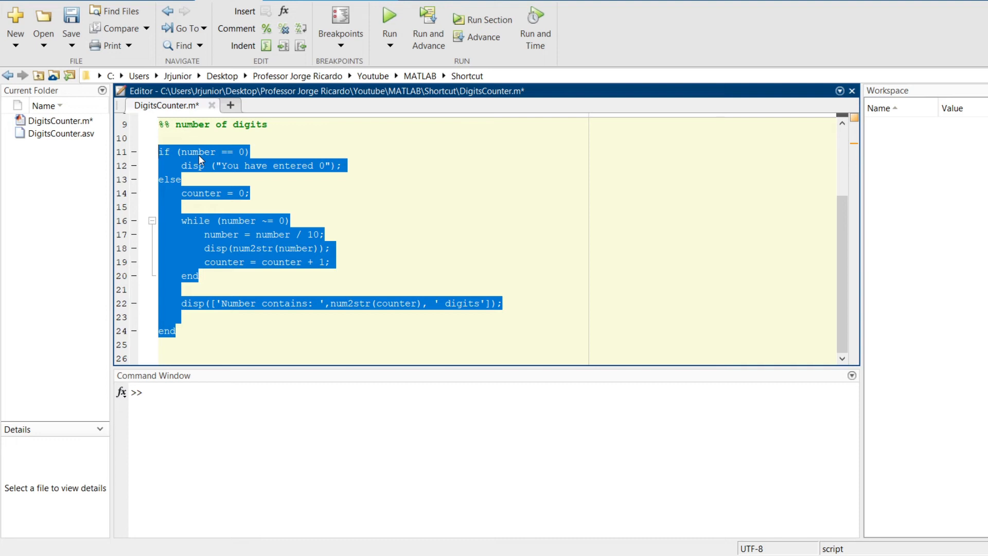
pyautogui.moveTo(257, 166)
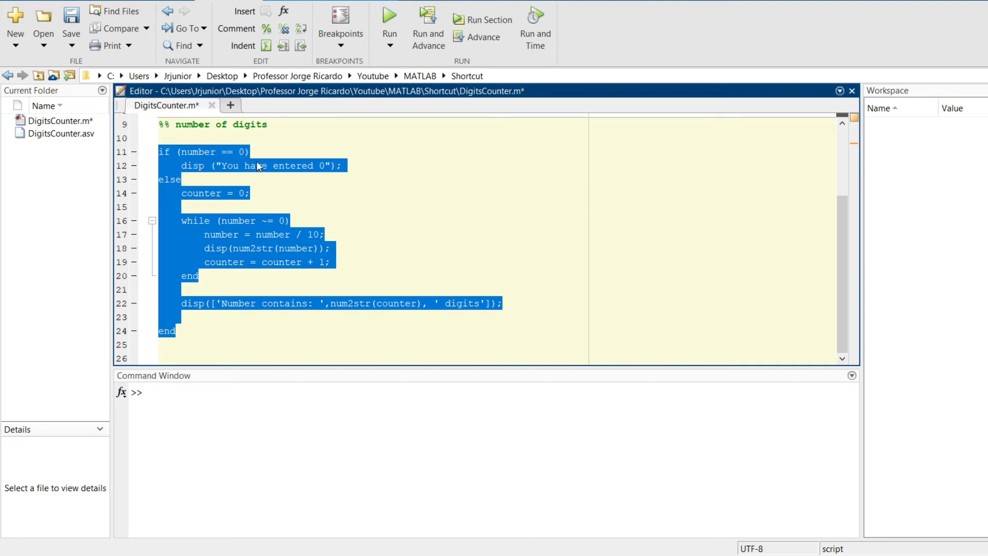
pyautogui.click(517, 278)
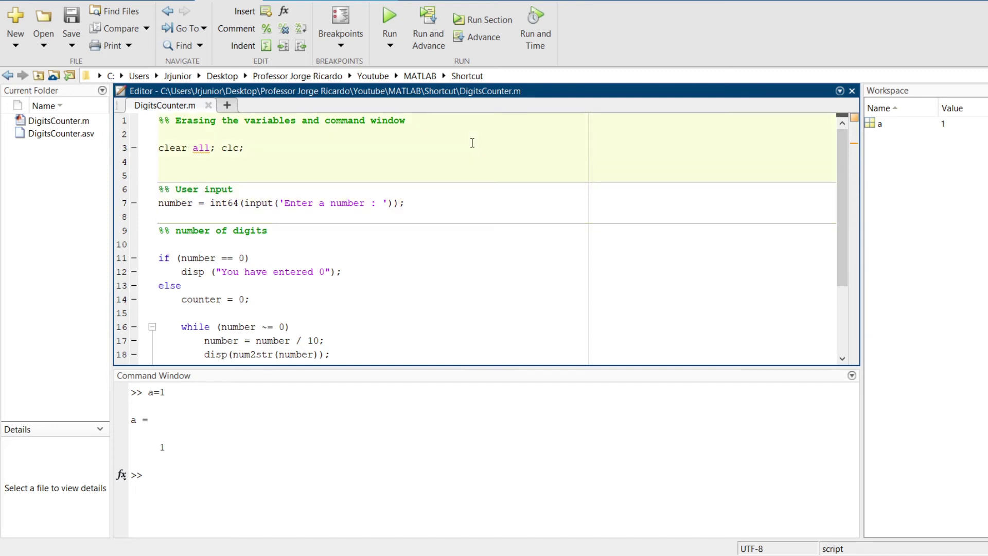
# Run the Erasing section with Ctrl+Enter, clearing the workspace and Command Window
pyautogui.press('Ctrl+Enter')
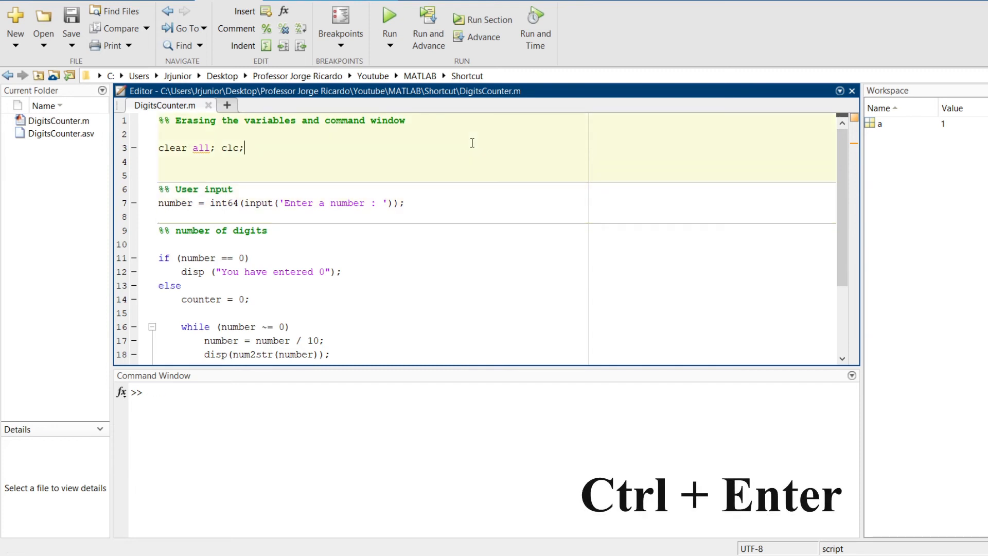
pyautogui.press('ctrl+enter')
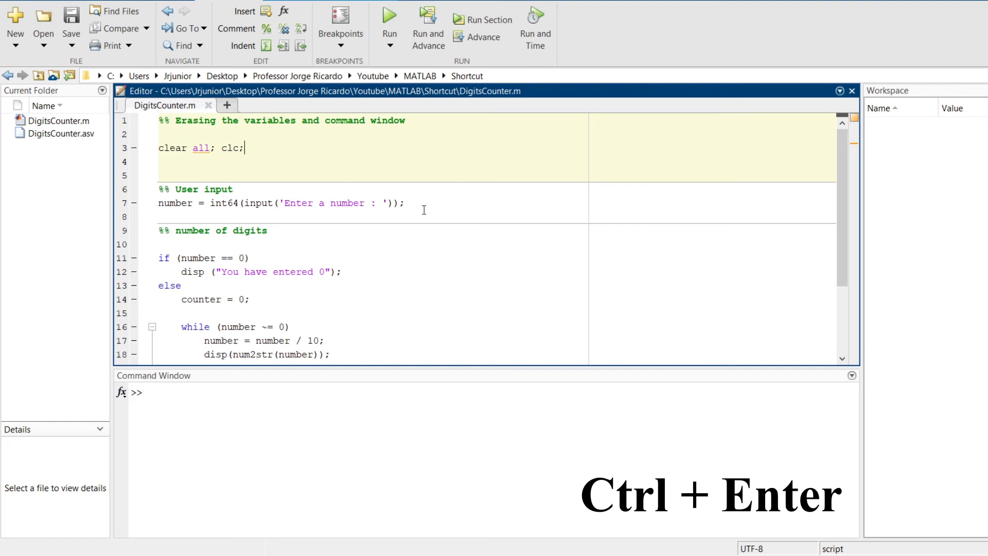
pyautogui.moveTo(456, 428)
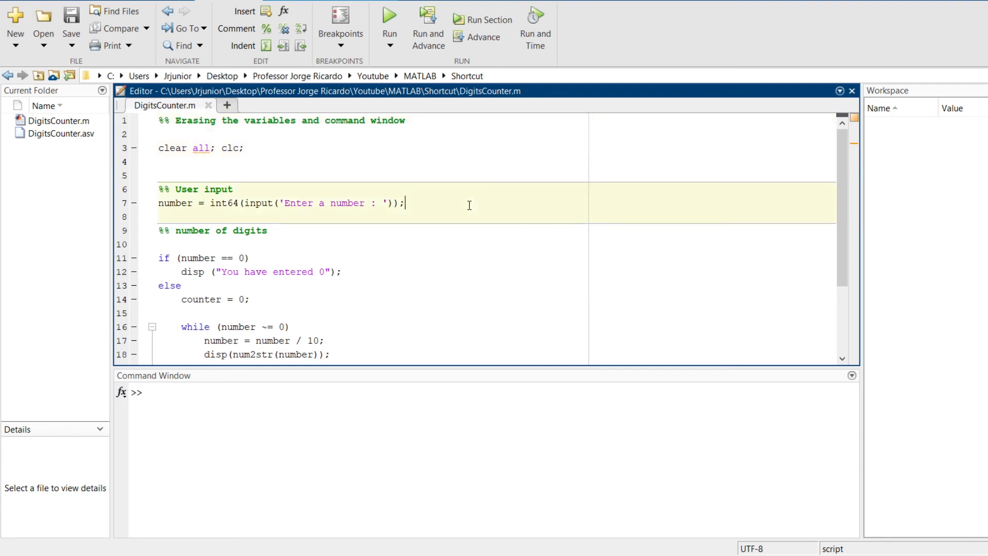
# Run the User input section and enter 144 at the prompt, giving number = 144
pyautogui.click(389, 15)
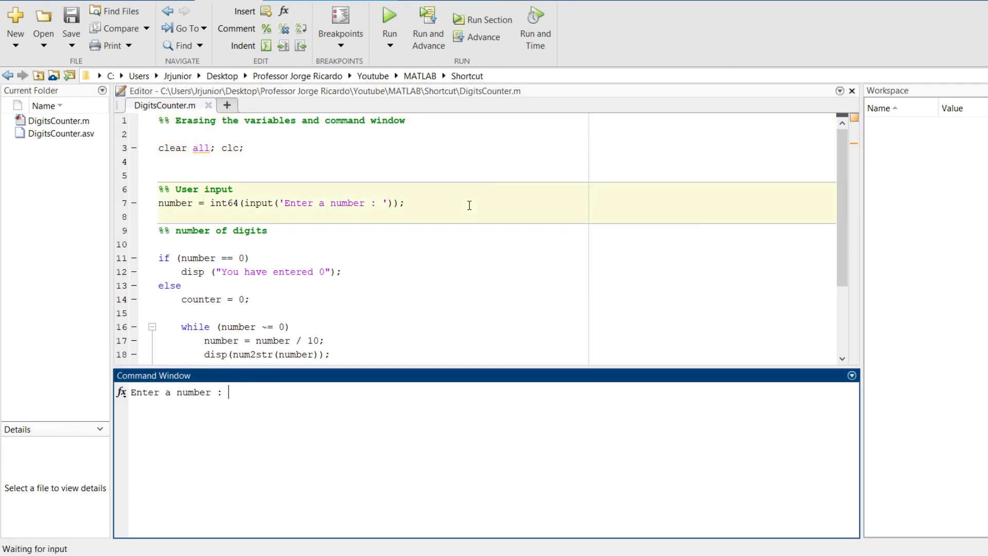
pyautogui.moveTo(273, 392)
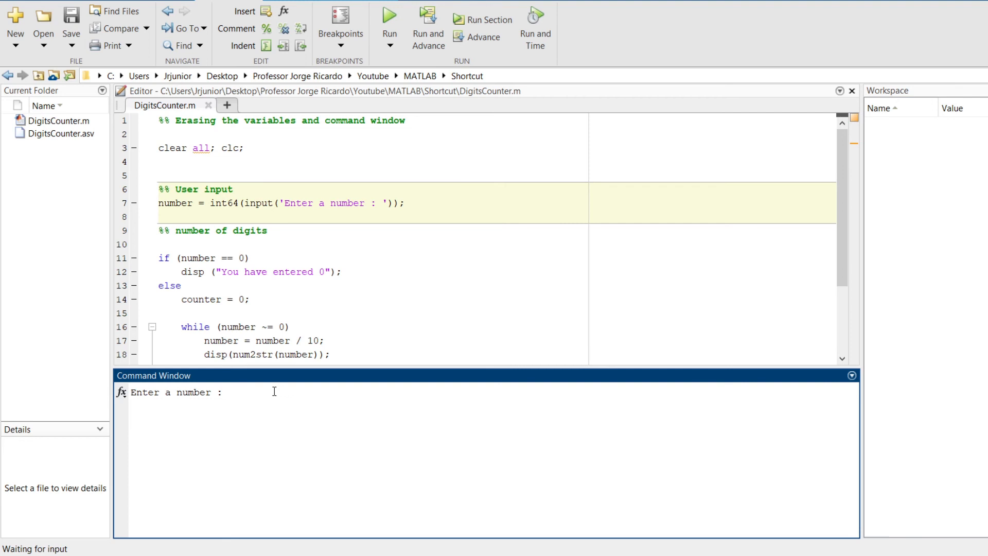
pyautogui.write('144')
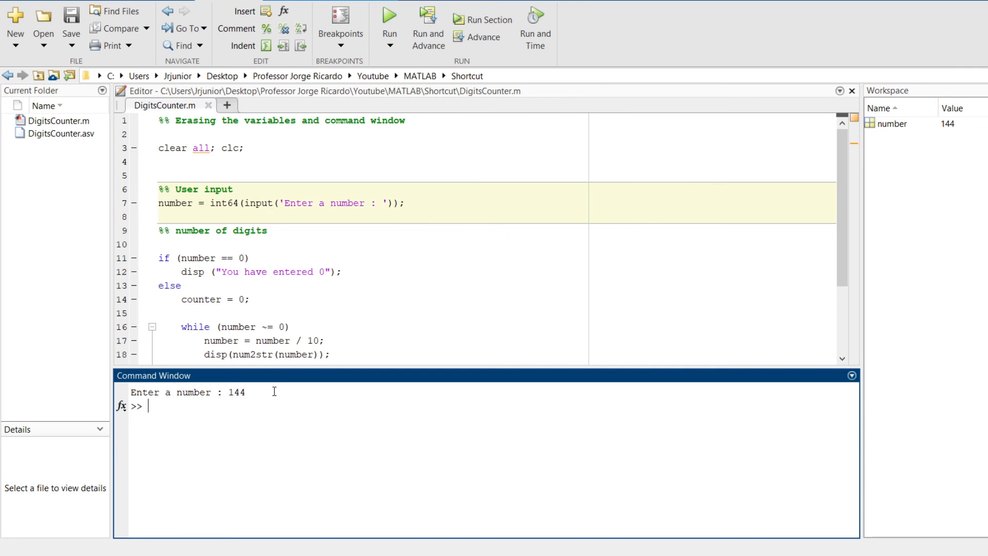
# Run the number of digits section on 144, printing 14, 1, 0 and 'Number contains: 3 digits'
pyautogui.scroll(-3)
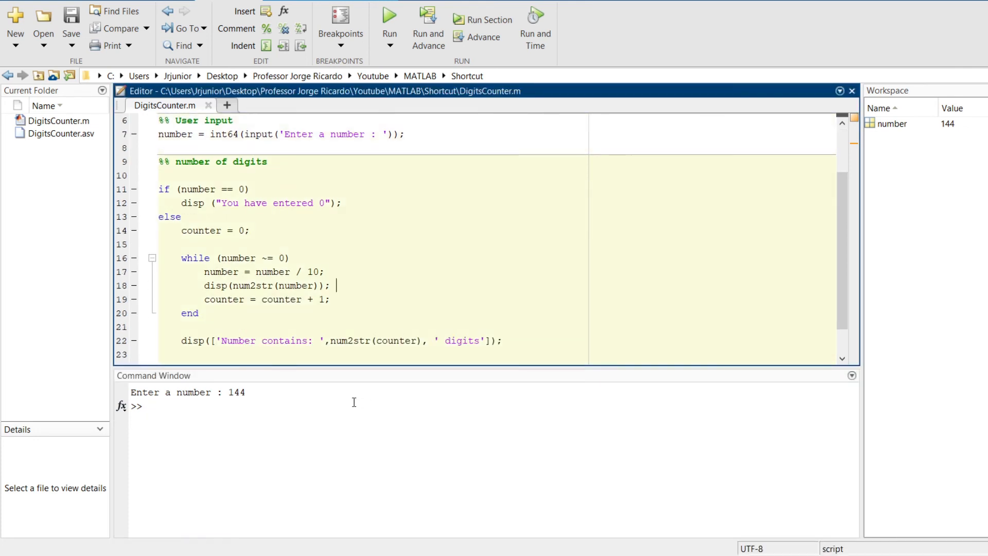
pyautogui.click(343, 410)
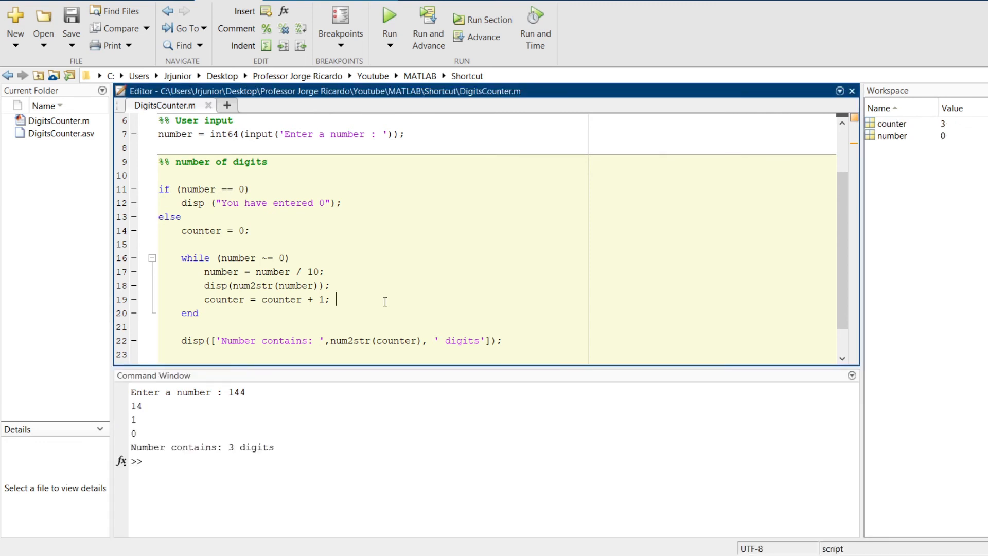
pyautogui.moveTo(530, 253)
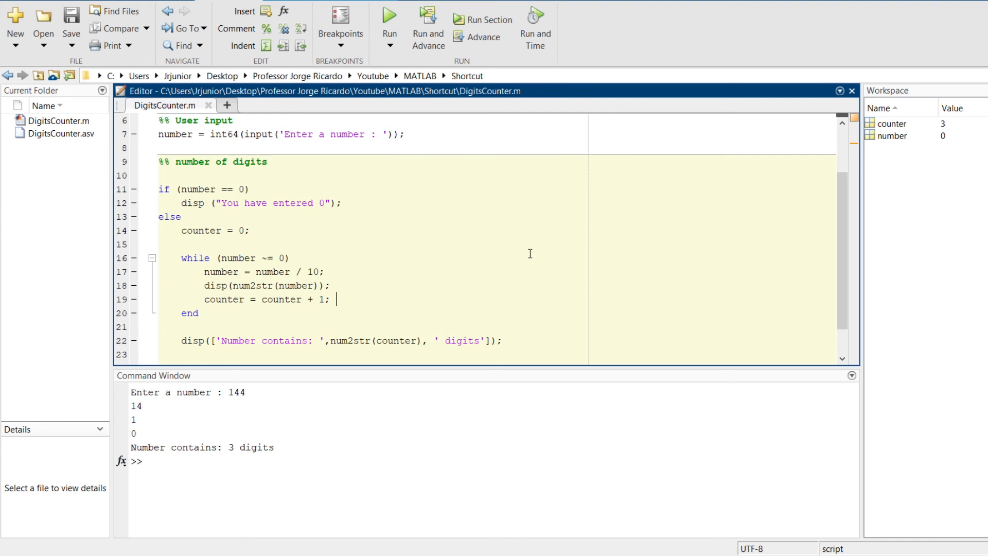
pyautogui.moveTo(292, 453)
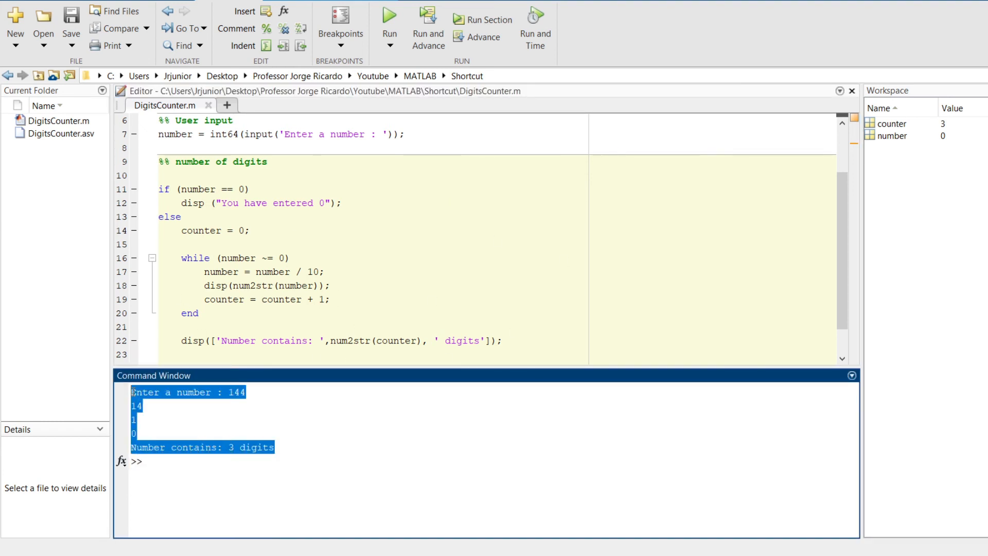
pyautogui.moveTo(423, 316)
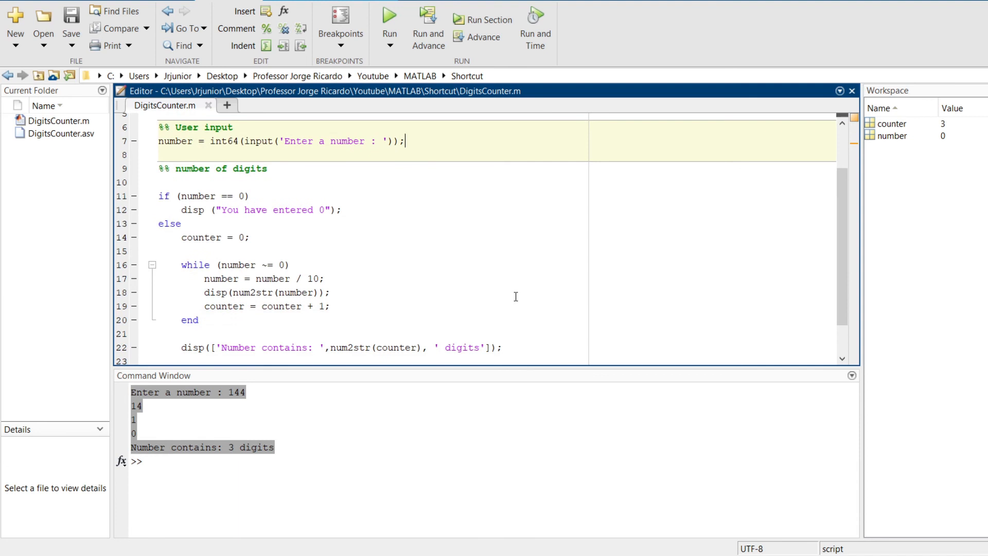
pyautogui.moveTo(164, 195); pyautogui.dragTo(503, 347)
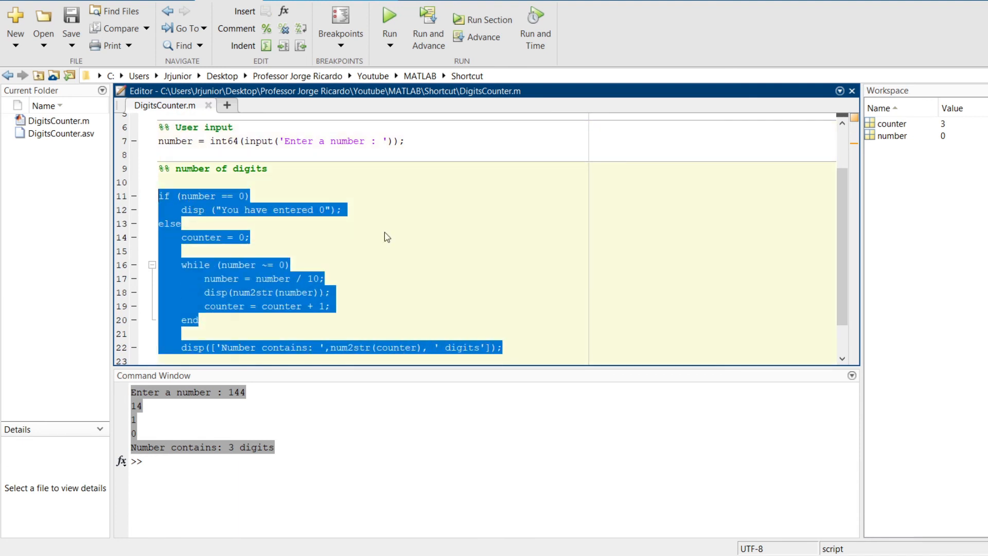
pyautogui.click(508, 302)
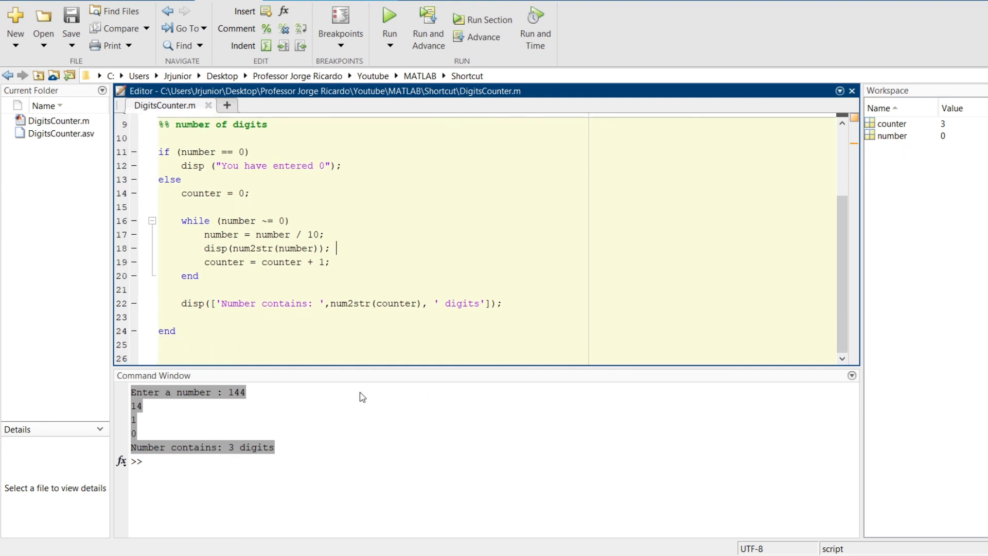
pyautogui.click(248, 460)
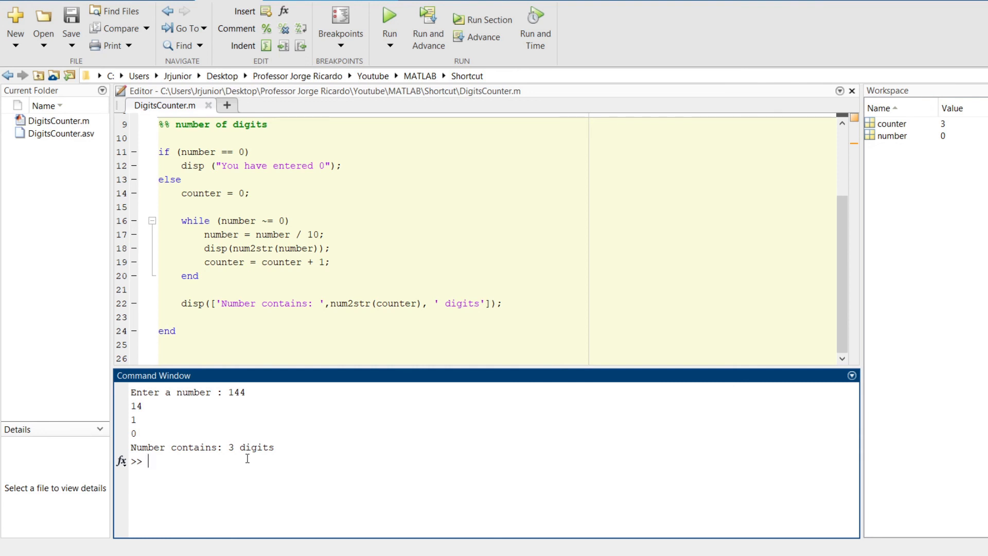
# Enter an endless while(1) ... end loop at the prompt and stop it with Ctrl+C
pyautogui.write('while(1')
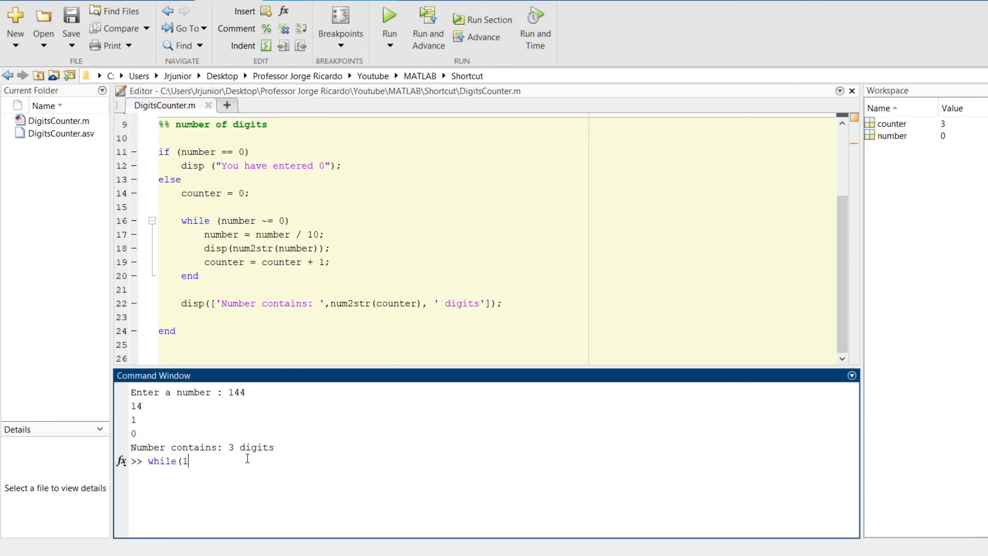
pyautogui.write(')')
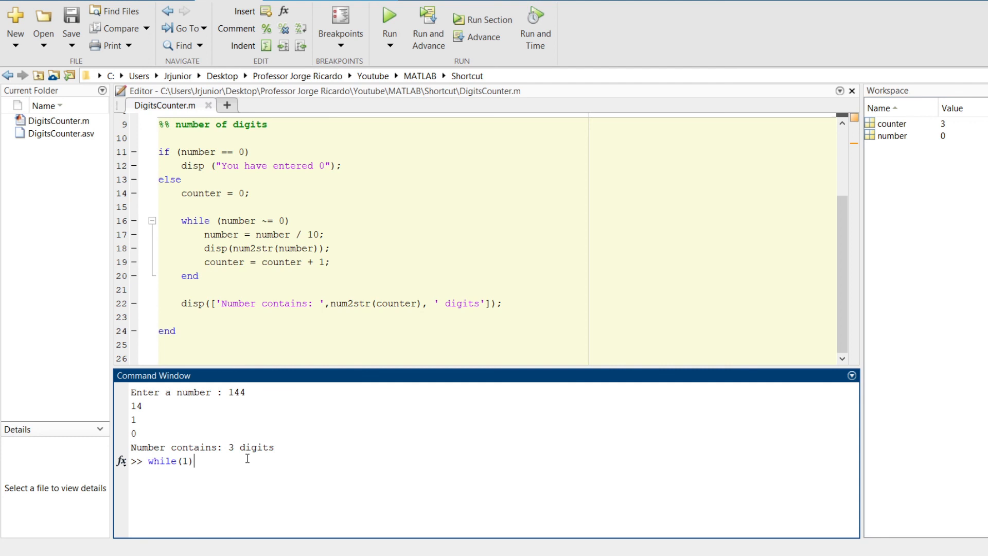
pyautogui.press('Enter')
pyautogui.write('a=1')
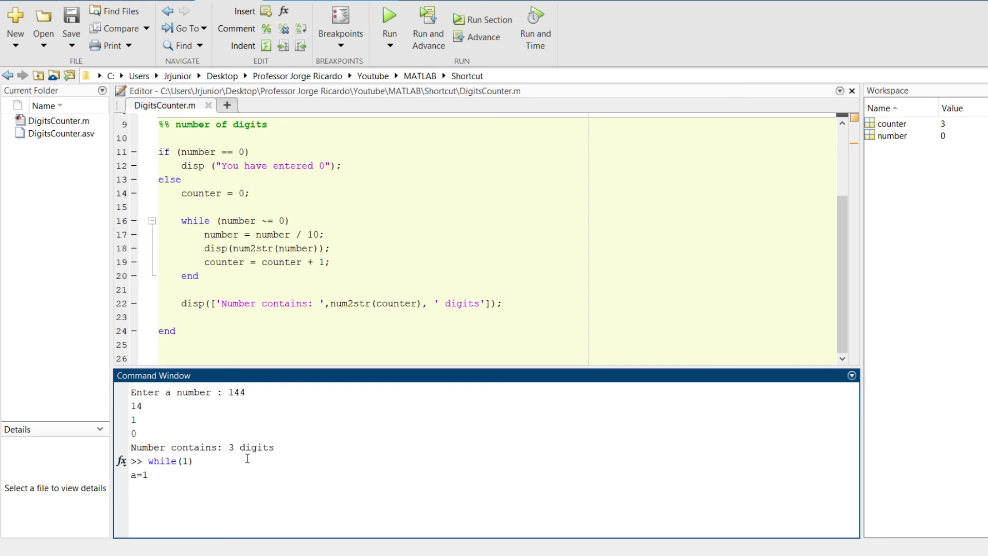
pyautogui.write('end')
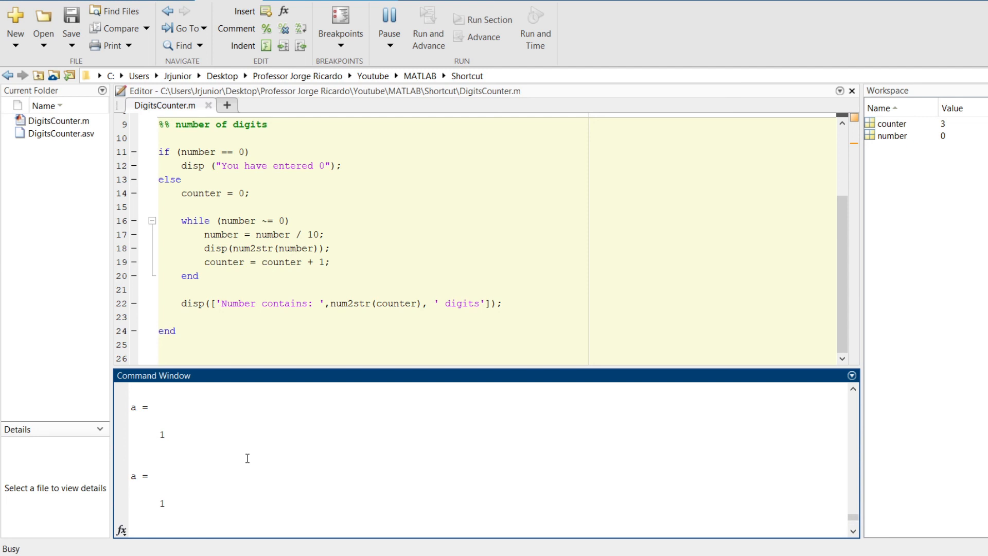
pyautogui.press('Ctrl+C')
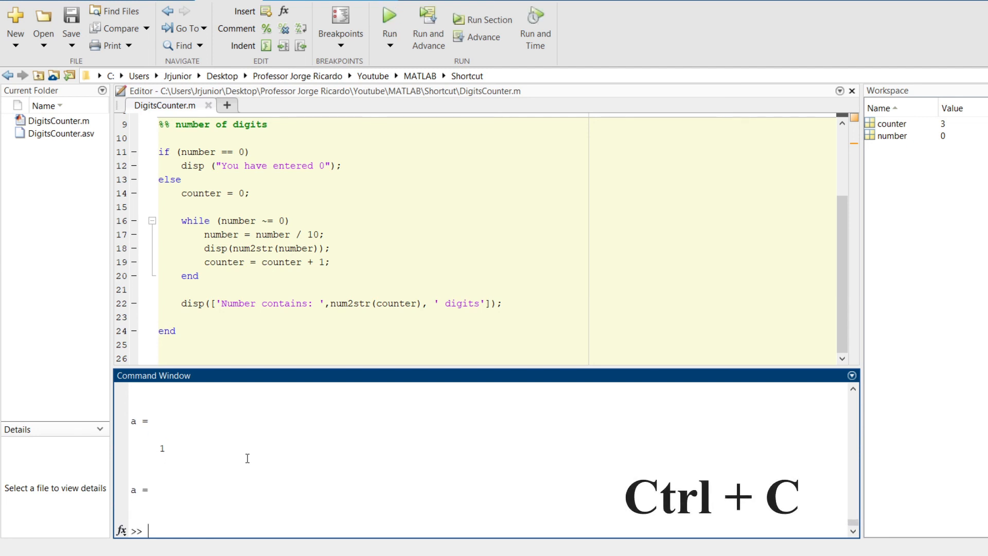